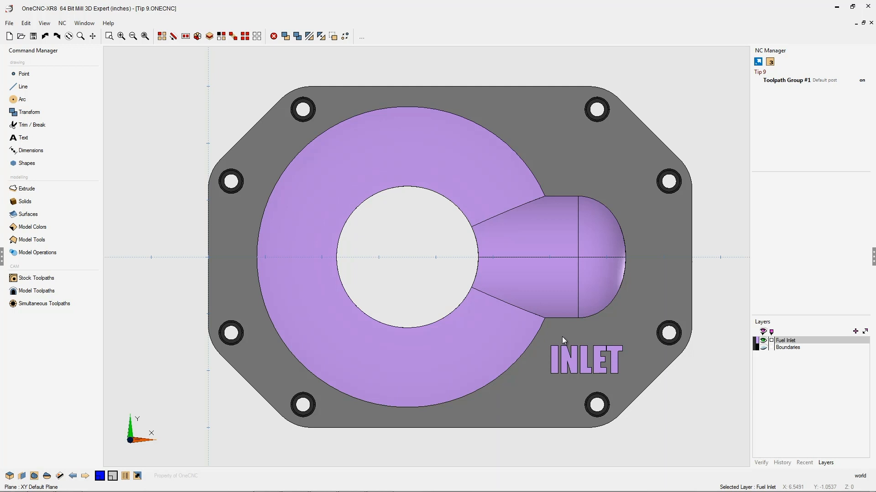
Orbit the inlet plate from top view into a tilted 3D view showing its purple surfaces
{"action": "left_click_drag", "start_coordinate": [563, 340], "coordinate": [477, 301]}
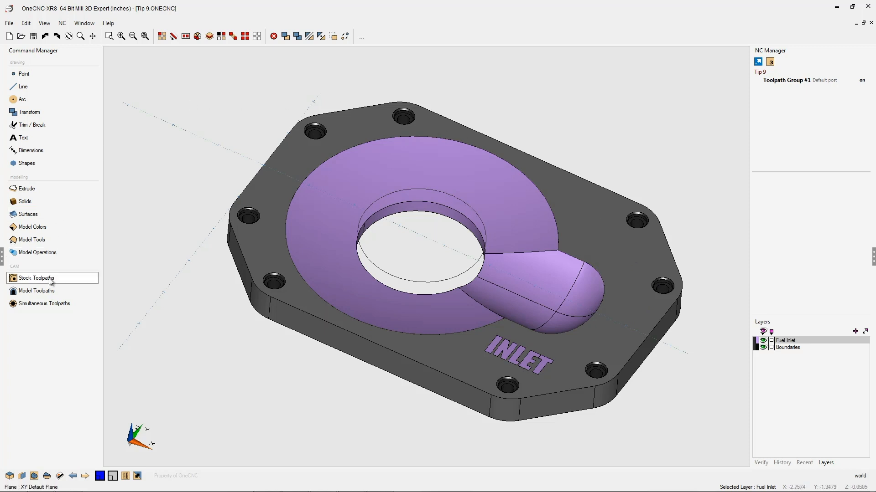
Start a Constant Offset finishing toolpath from Stock Toolpaths, loading the 0.625-inch ball mill
{"action": "left_click", "coordinate": [35, 278]}
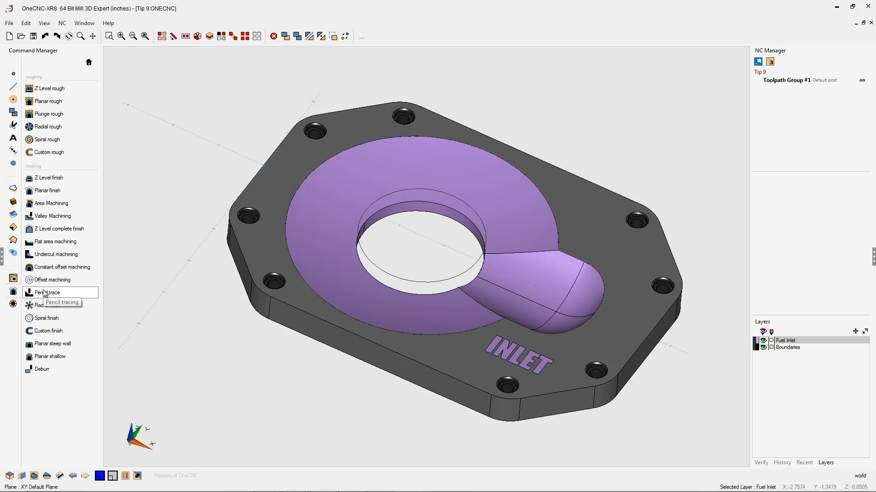
{"action": "mouse_move", "coordinate": [62, 273]}
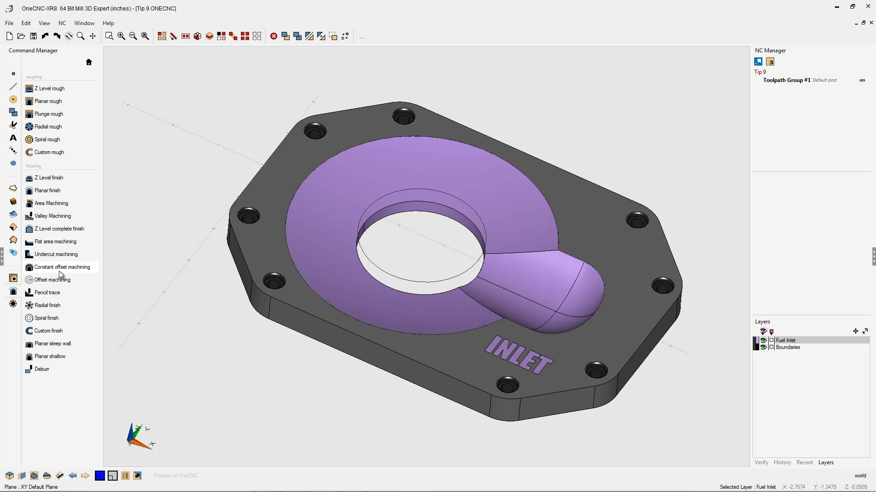
{"action": "left_click", "coordinate": [60, 267]}
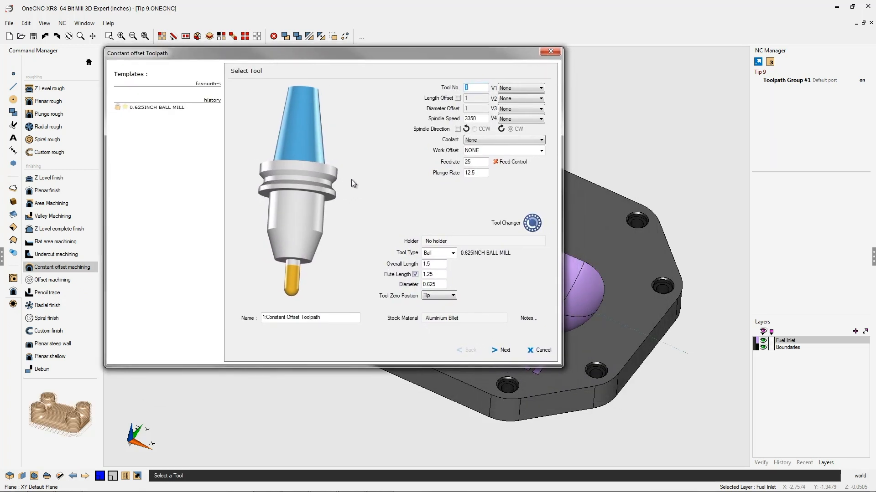
{"action": "mouse_move", "coordinate": [433, 261]}
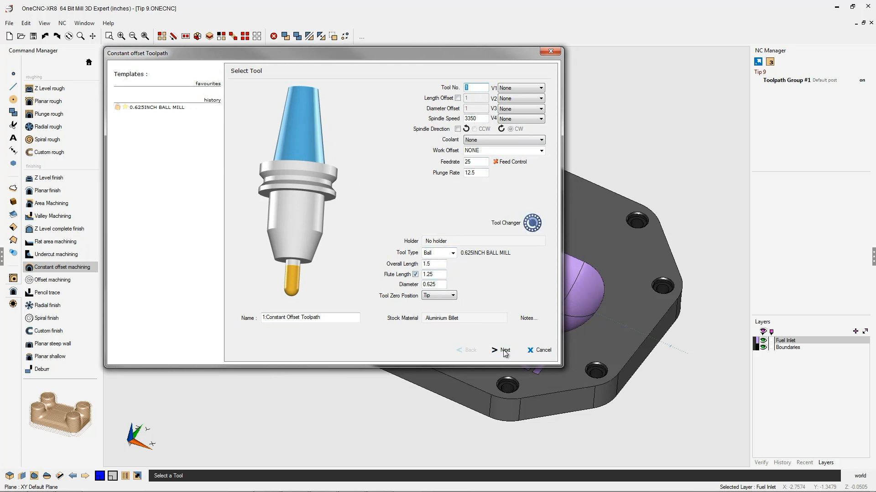
Accept the ball mill, default clearances and Spiral Outwards with Climb Milling offset options
{"action": "left_click", "coordinate": [505, 351]}
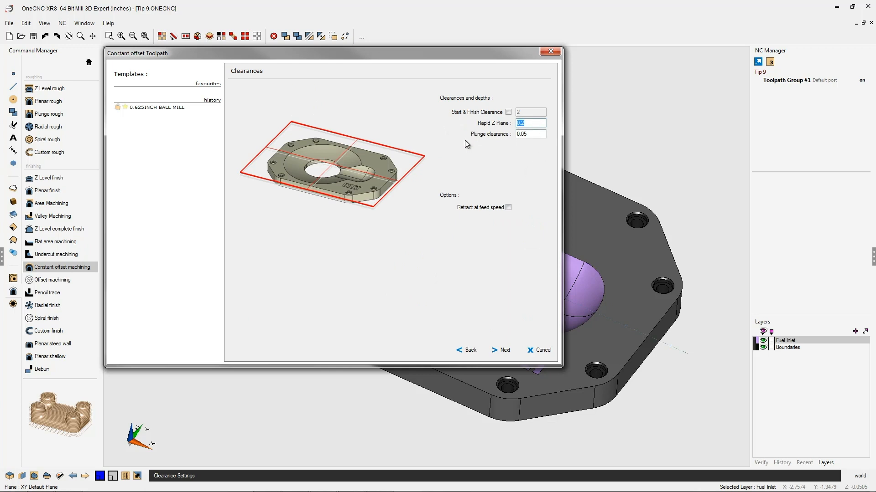
{"action": "left_click", "coordinate": [503, 350]}
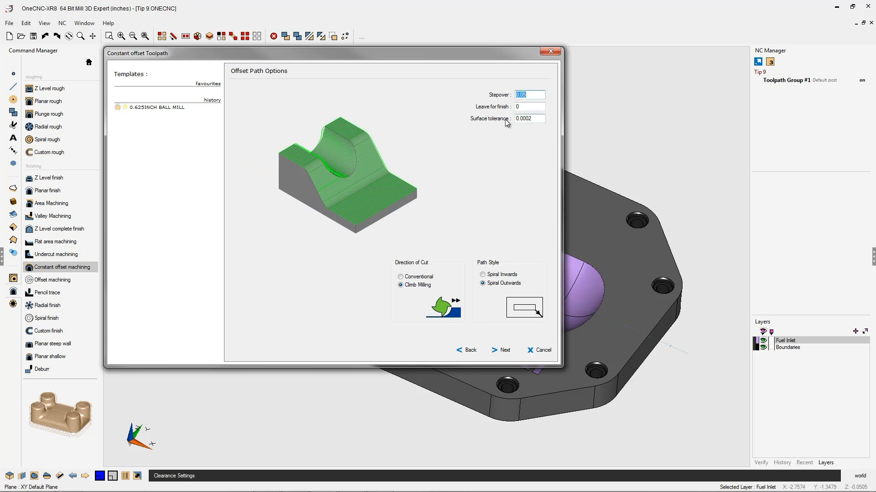
{"action": "mouse_move", "coordinate": [431, 226]}
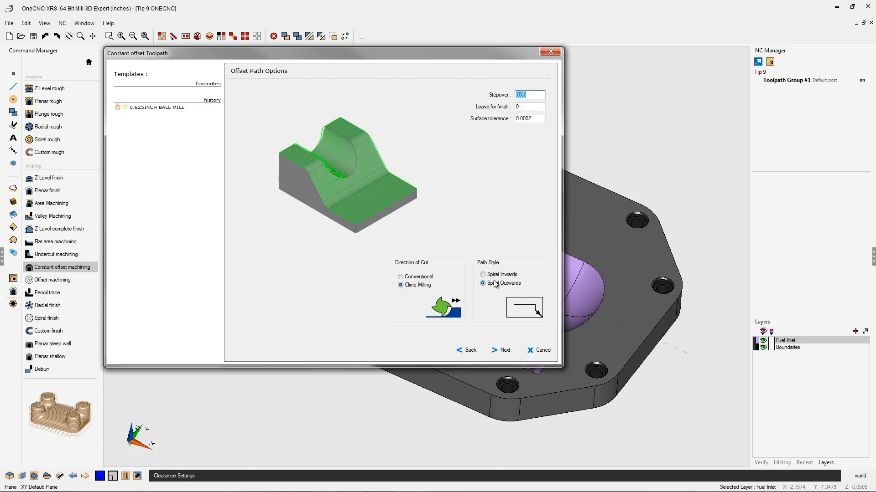
{"action": "left_click", "coordinate": [504, 350]}
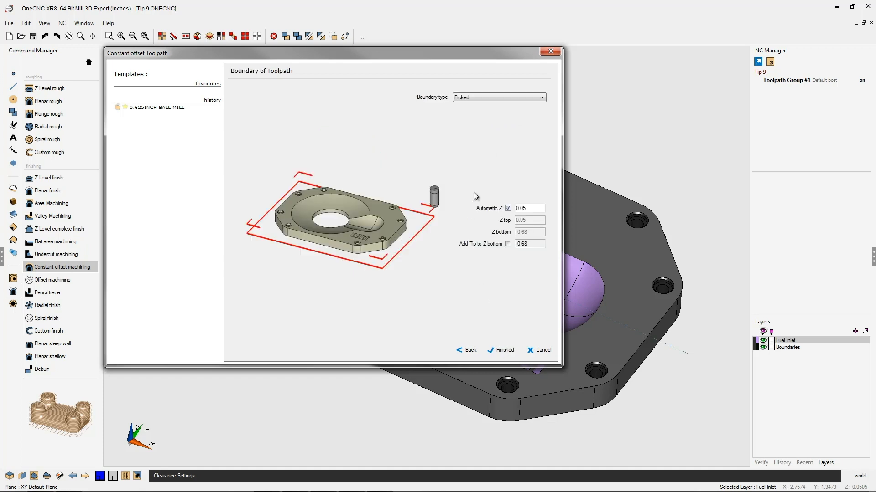
{"action": "mouse_move", "coordinate": [464, 103]}
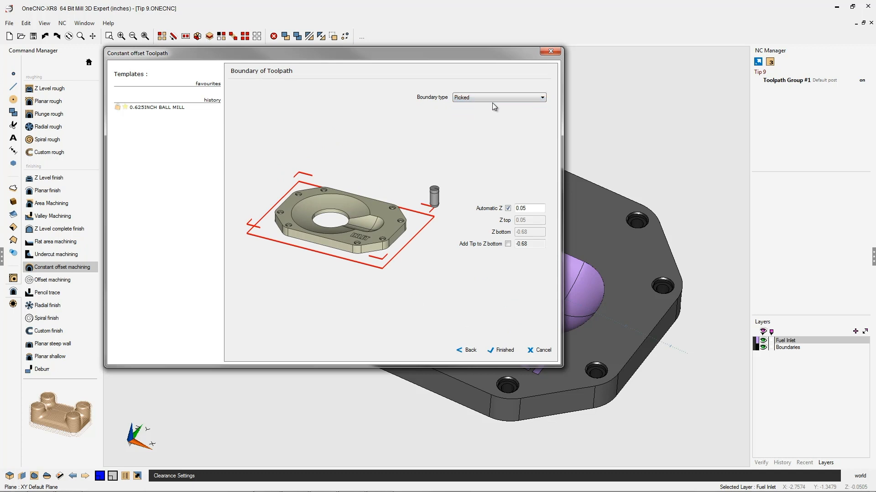
{"action": "mouse_move", "coordinate": [502, 122]}
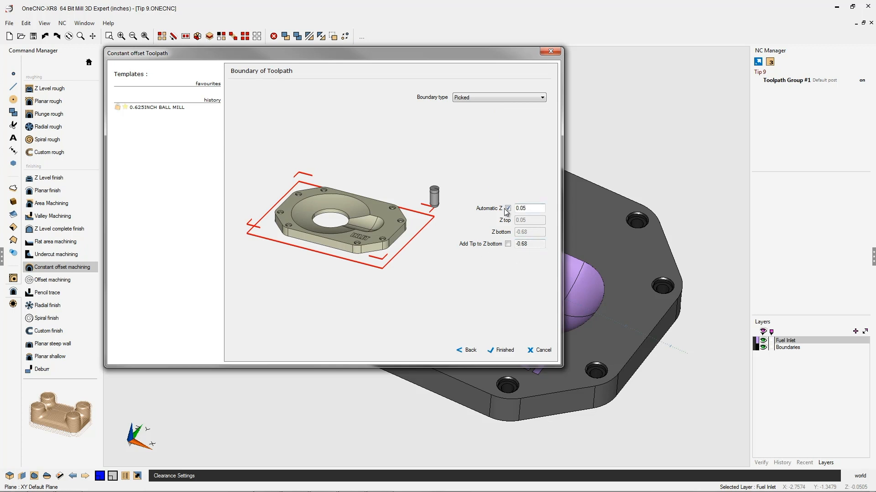
Untick Automatic Z on the toolpath boundary and set Z top to 0
{"action": "left_click", "coordinate": [508, 208]}
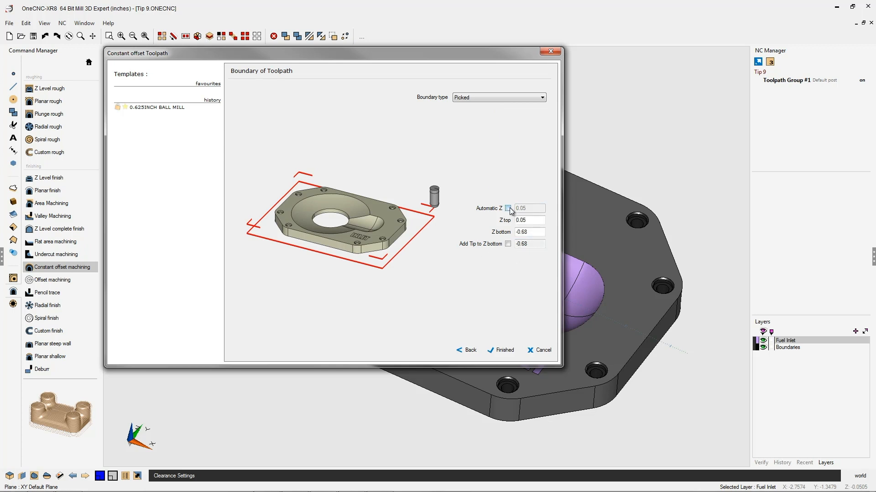
{"action": "left_click", "coordinate": [529, 220]}
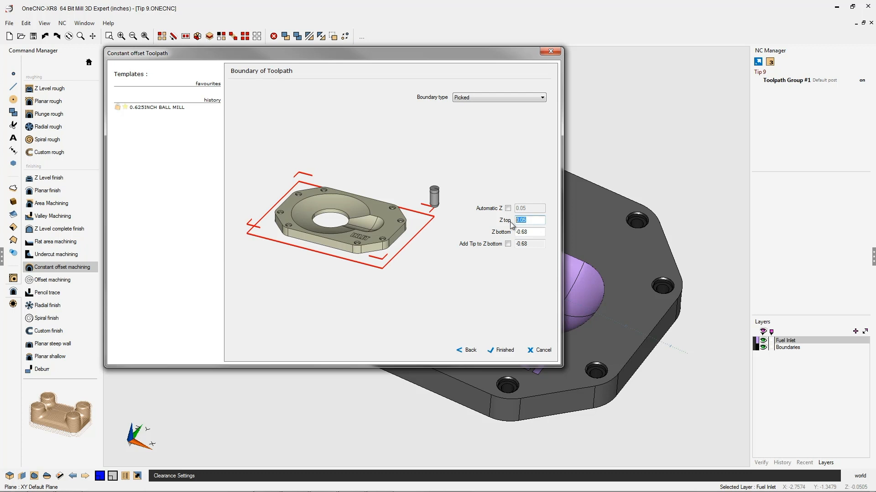
{"action": "mouse_move", "coordinate": [504, 226]}
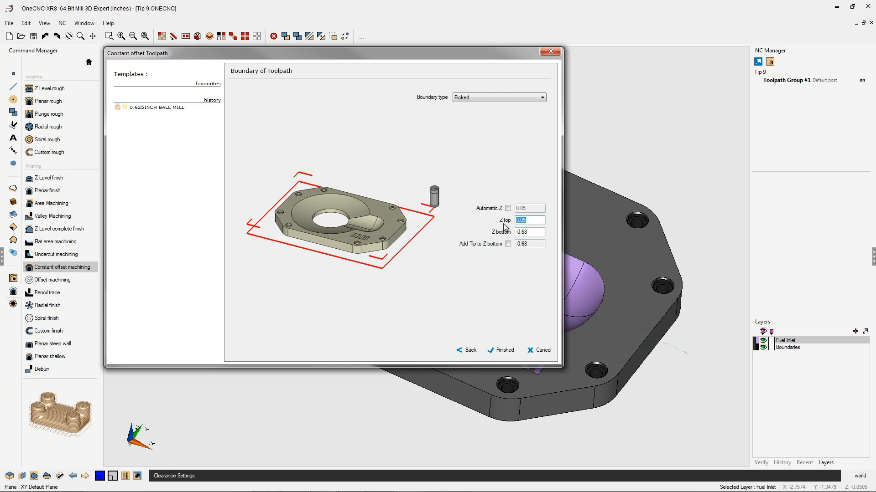
{"action": "type", "text": "0"}
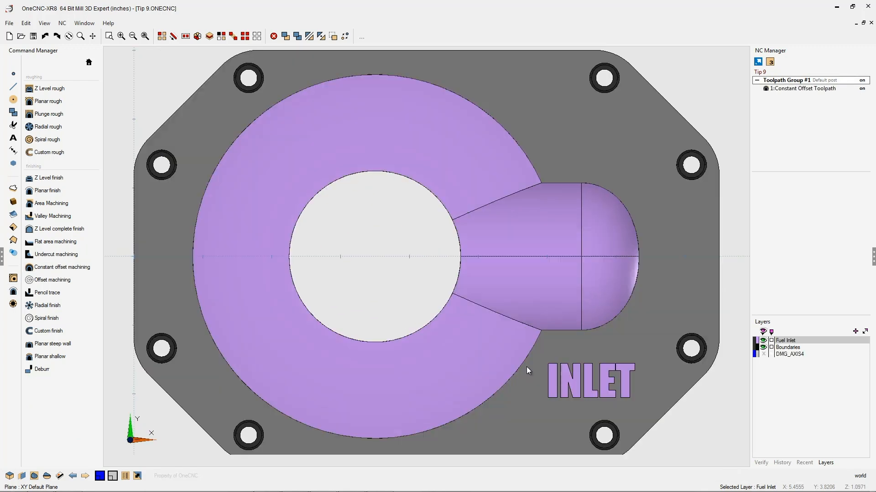
Select 1:Constant Offset Toolpath in the NC Manager to display its spiral and tool parameters
{"action": "left_click", "coordinate": [802, 89]}
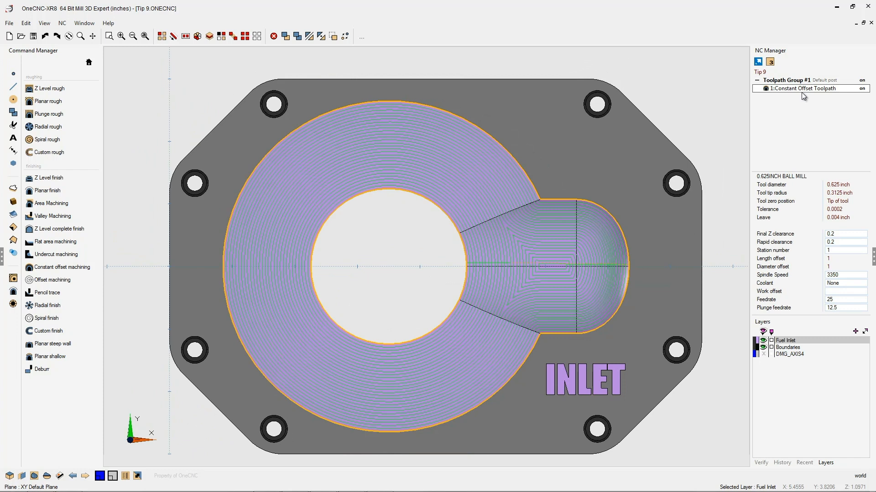